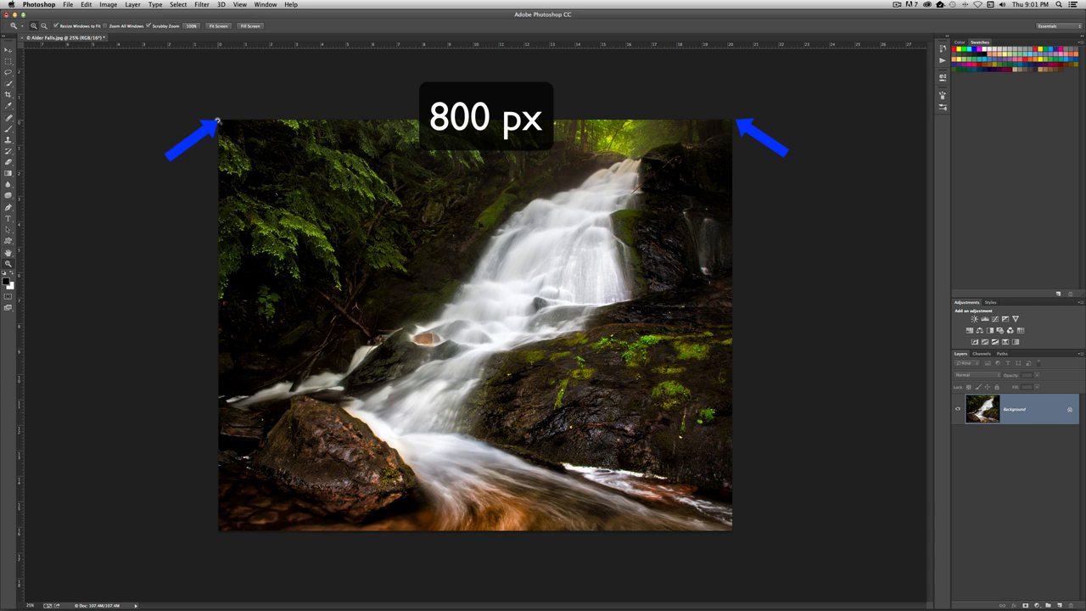
pyautogui.moveTo(721, 136)
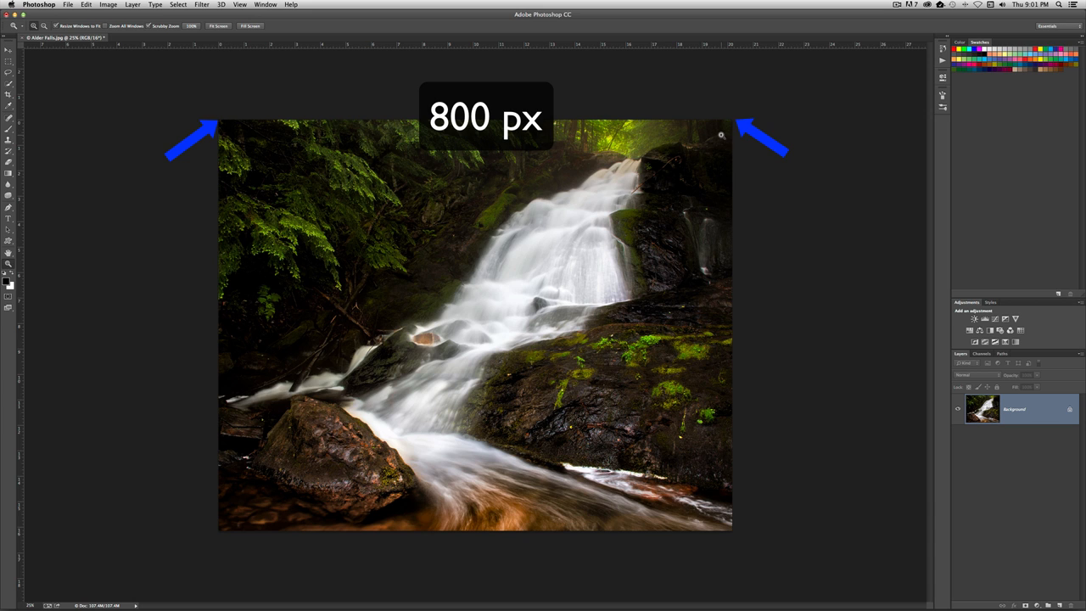